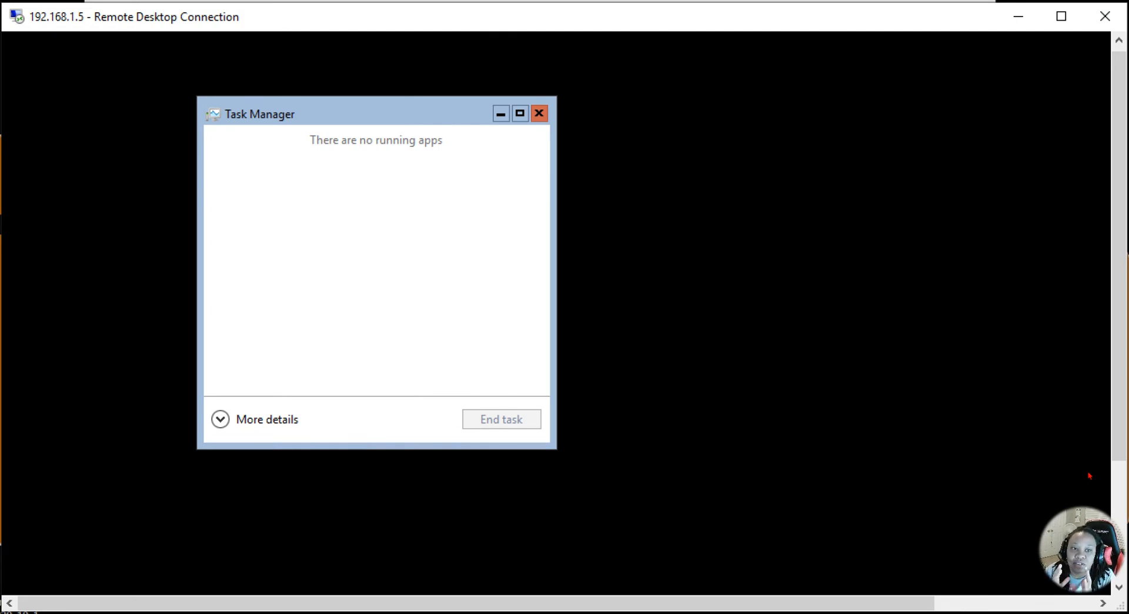
mouse_move(1071, 464)
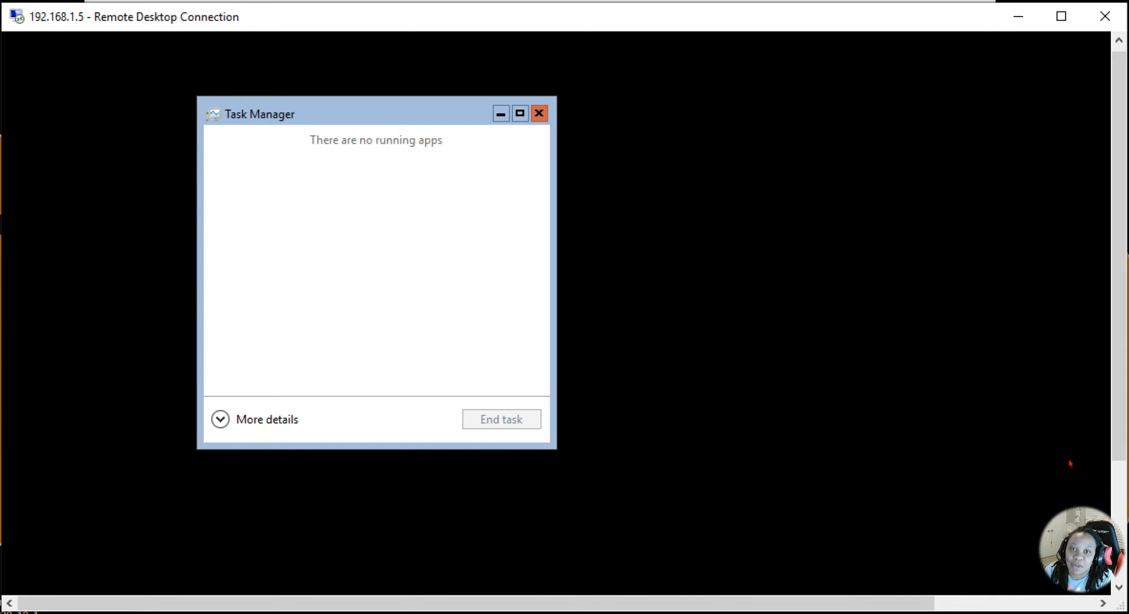
mouse_move(538, 114)
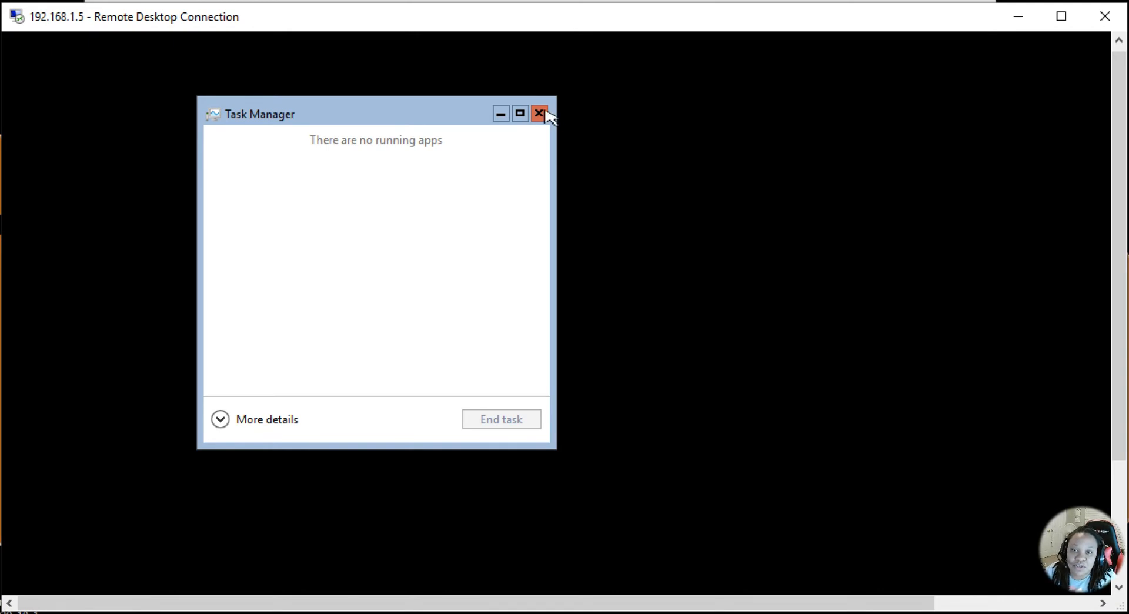
- Close the empty Task Manager window showing no running apps
click(540, 113)
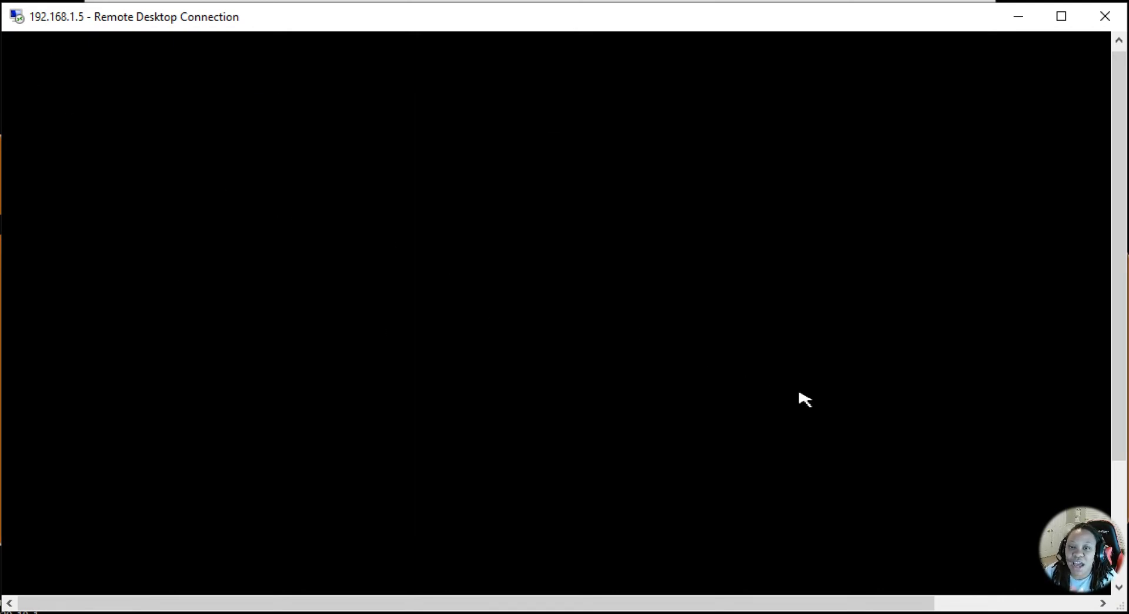
mouse_move(832, 444)
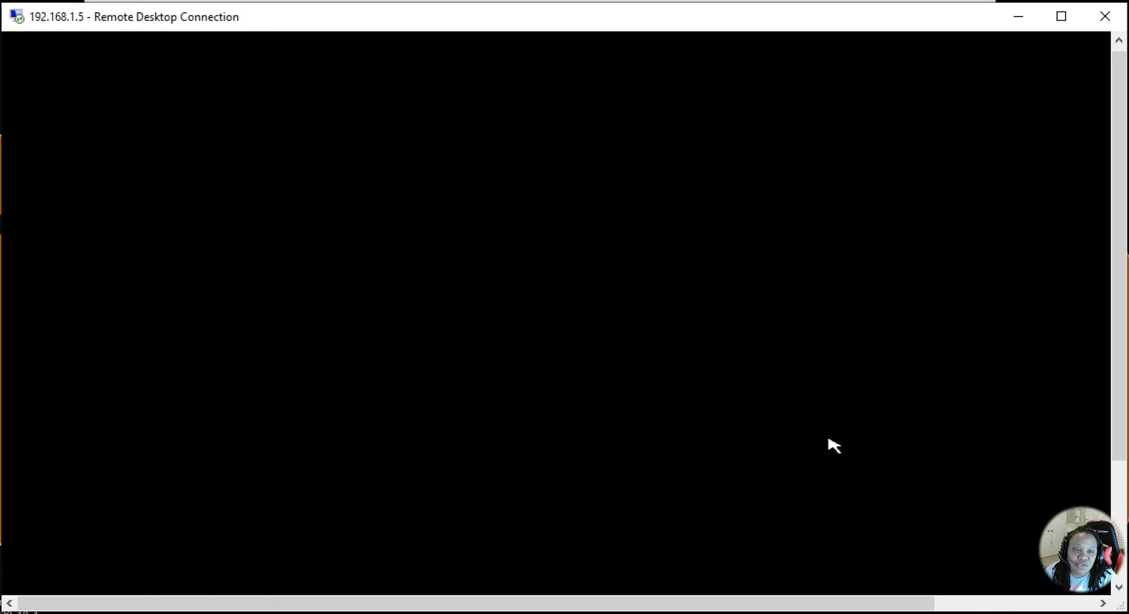
mouse_move(437, 279)
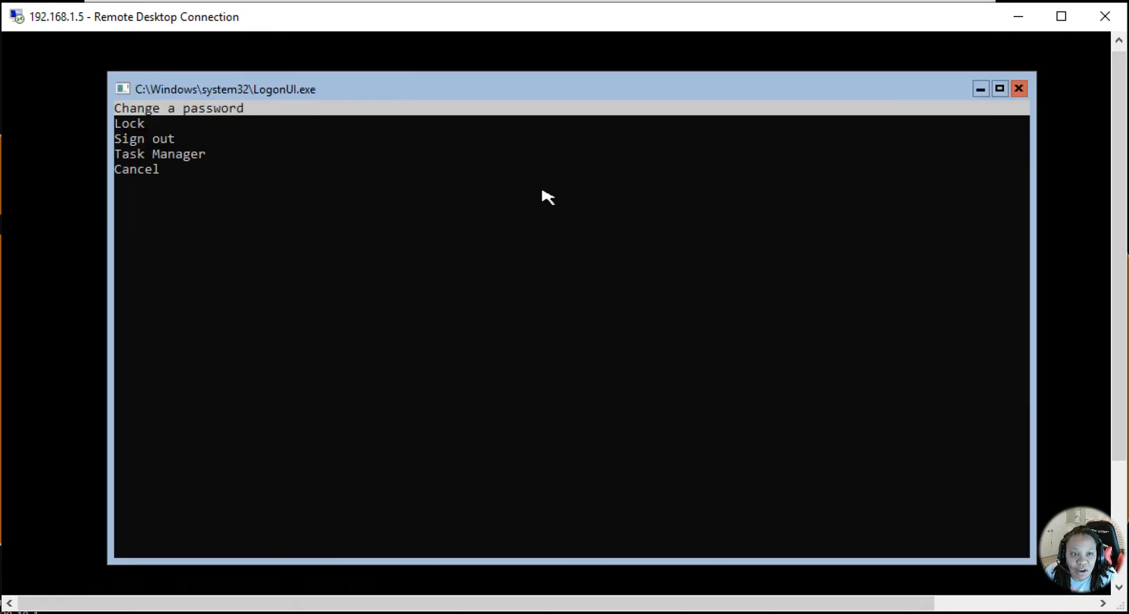
mouse_move(608, 244)
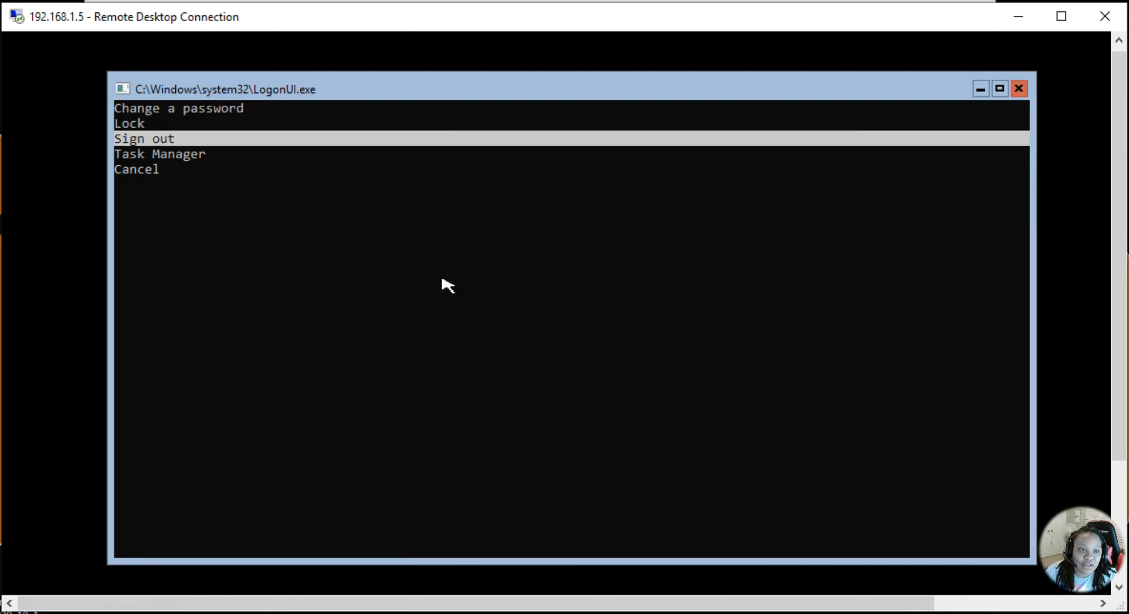
- Reopen Task Manager from the security options and bring up Create new task with cmd.exe
click(159, 154)
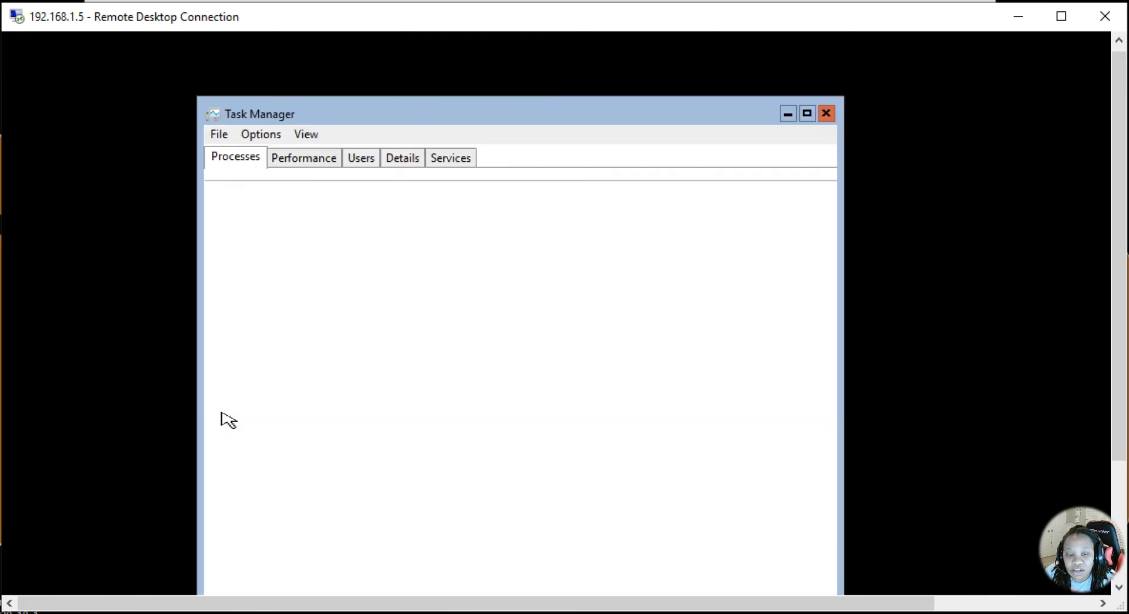
click(218, 134)
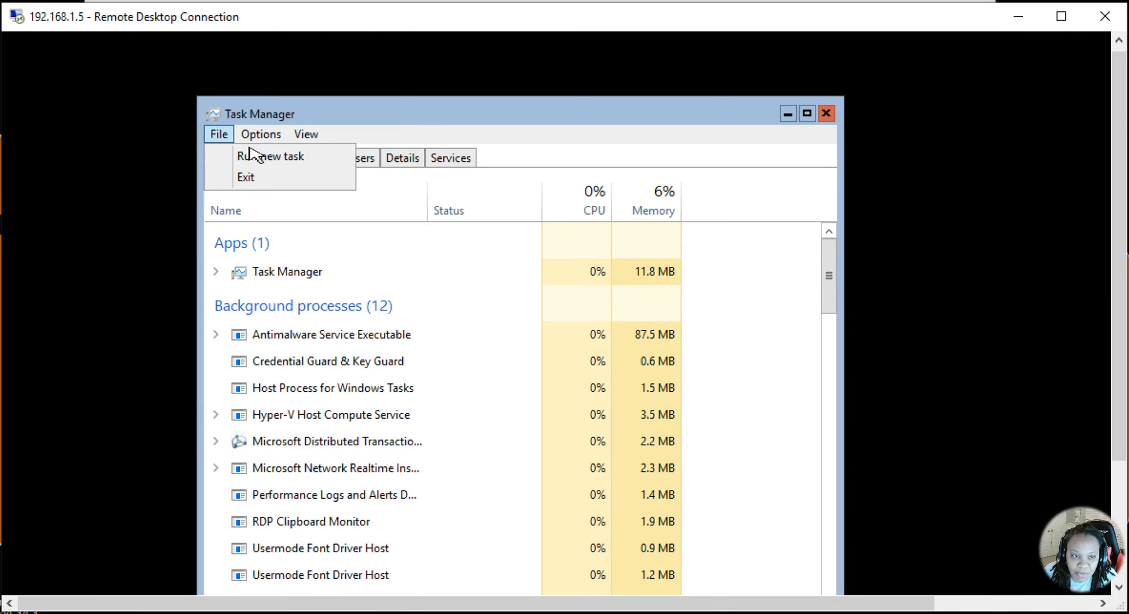
mouse_move(270, 157)
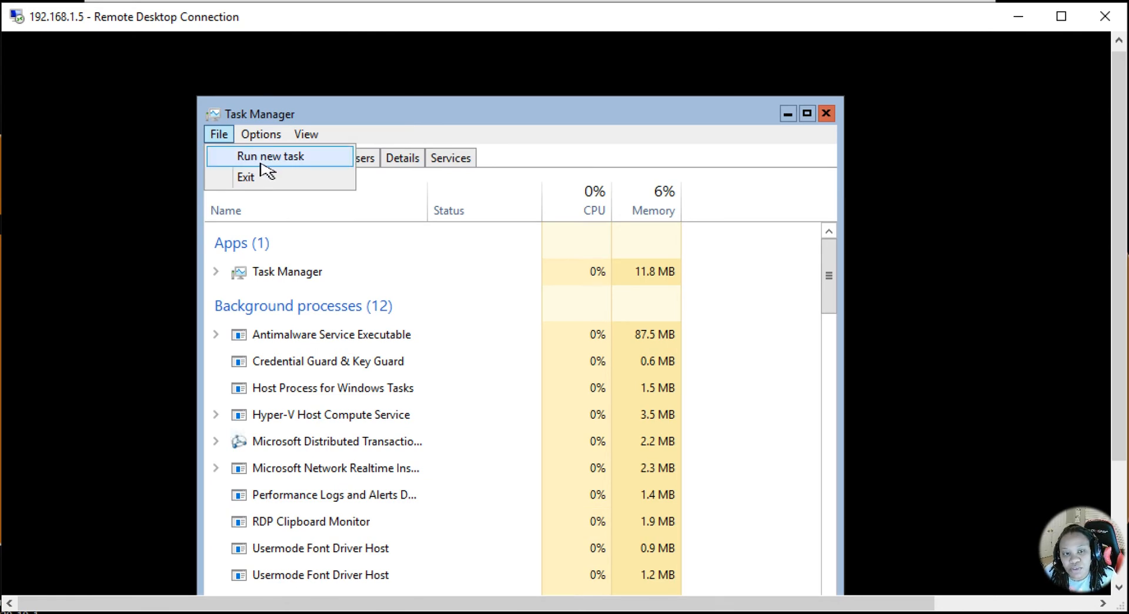
click(270, 157)
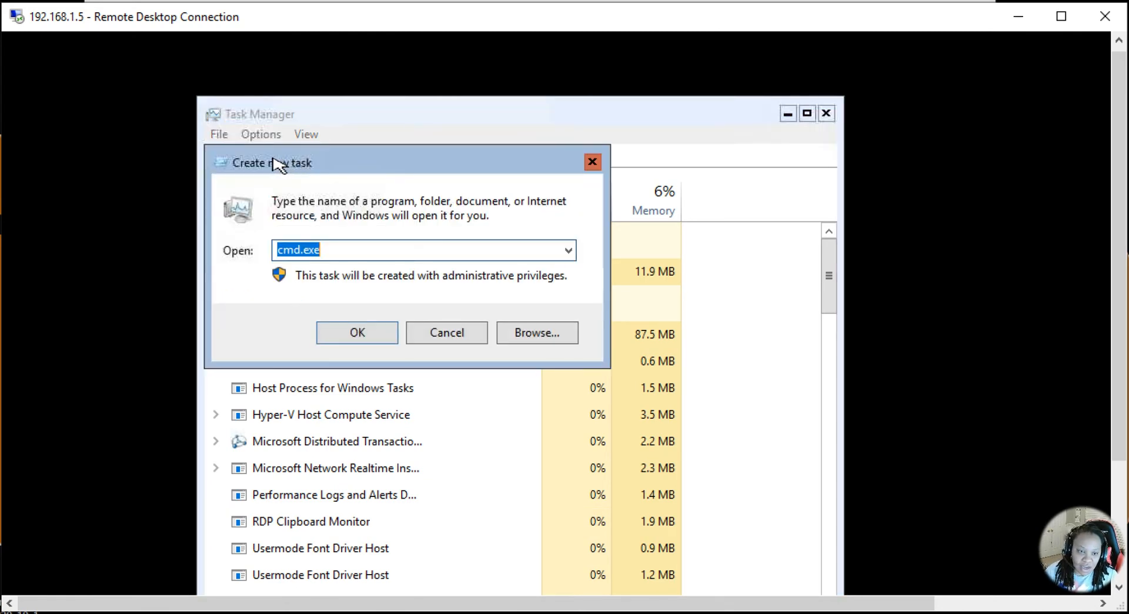
- Launch cmd.exe as administrator and run sconfig
click(356, 332)
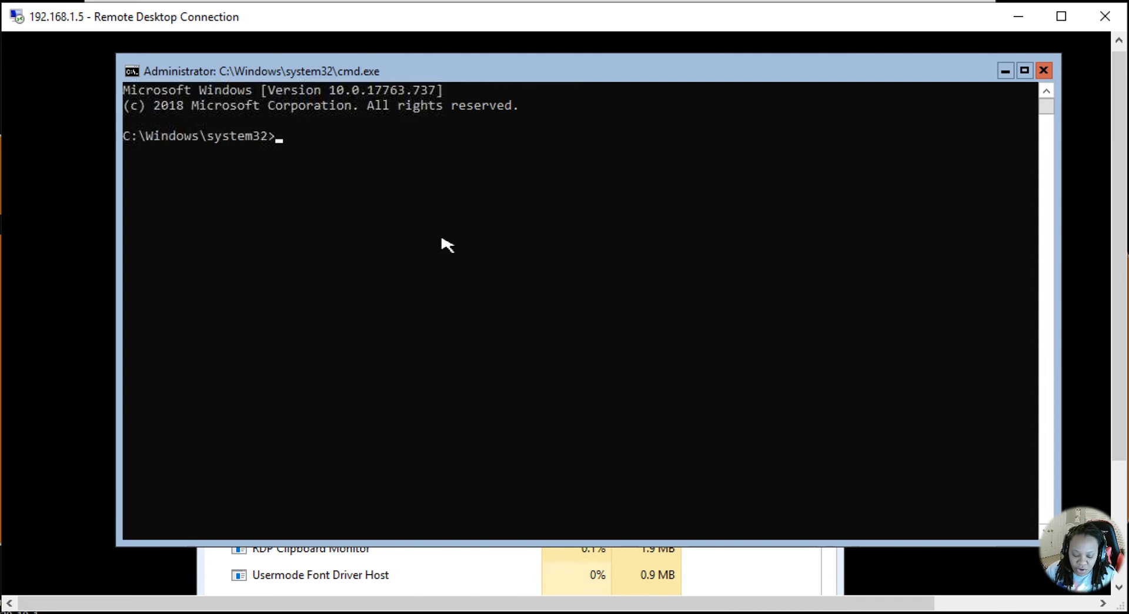
text(scon)
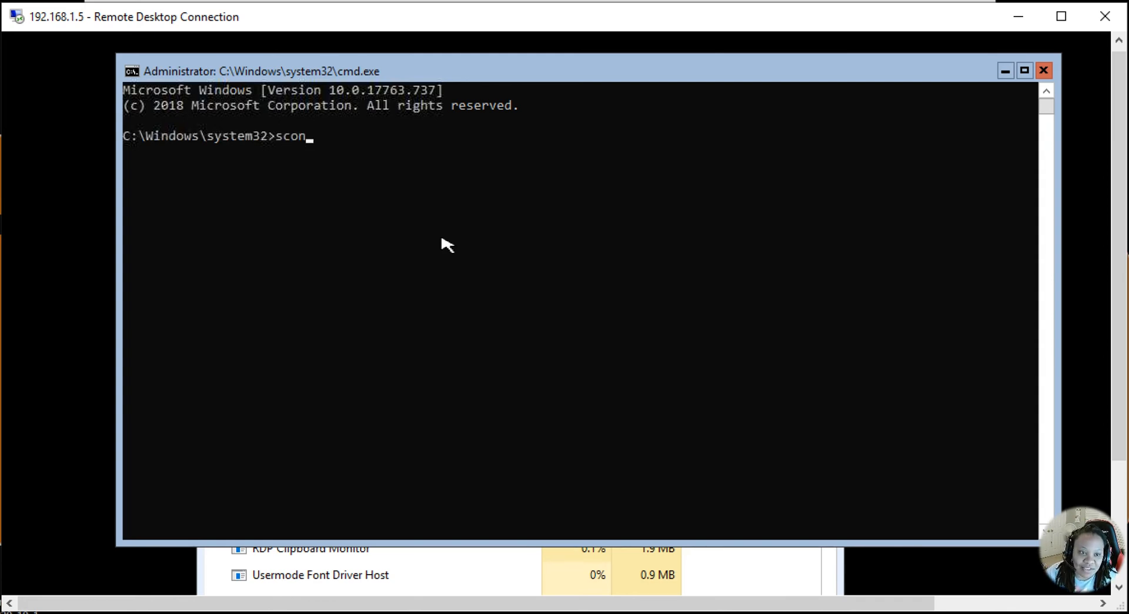
text(fig)
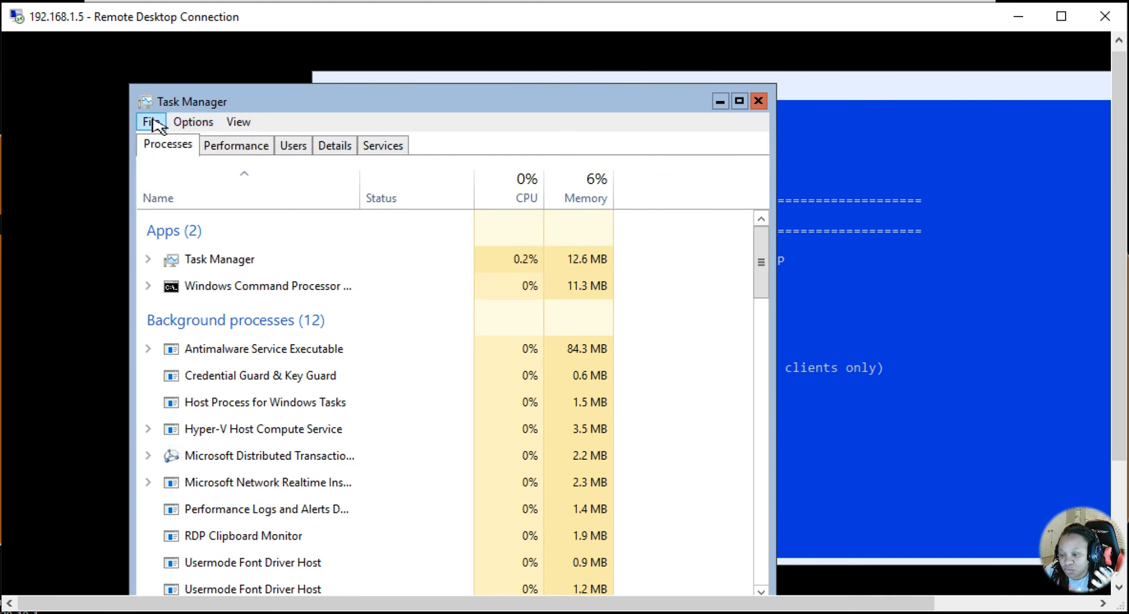
- Run cmd.exe as a new administrator task from Task Manager
click(151, 122)
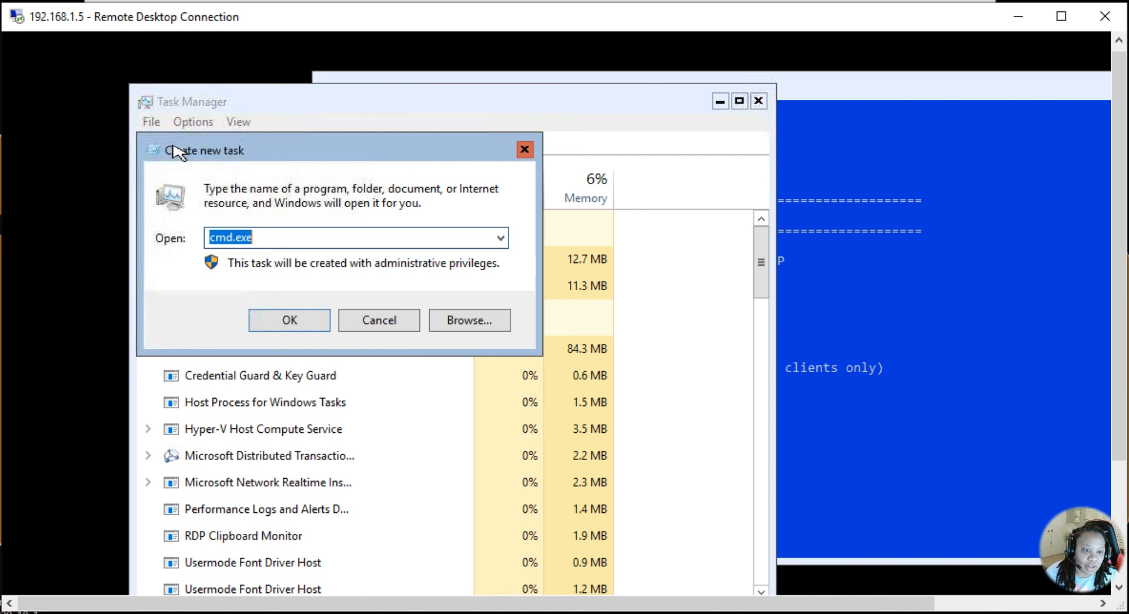
click(289, 319)
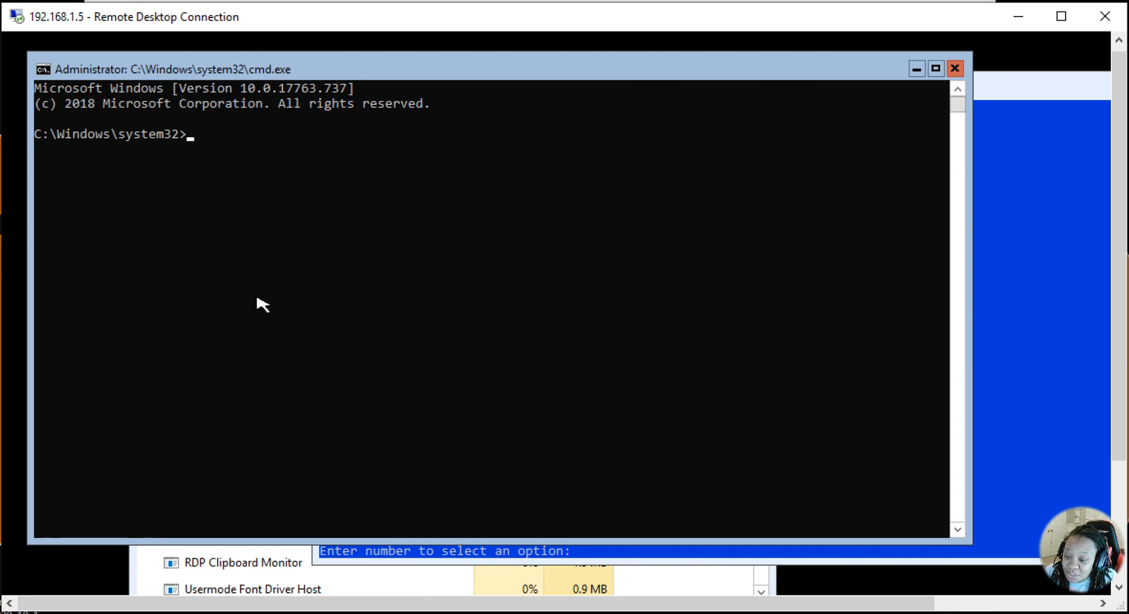
mouse_move(448, 409)
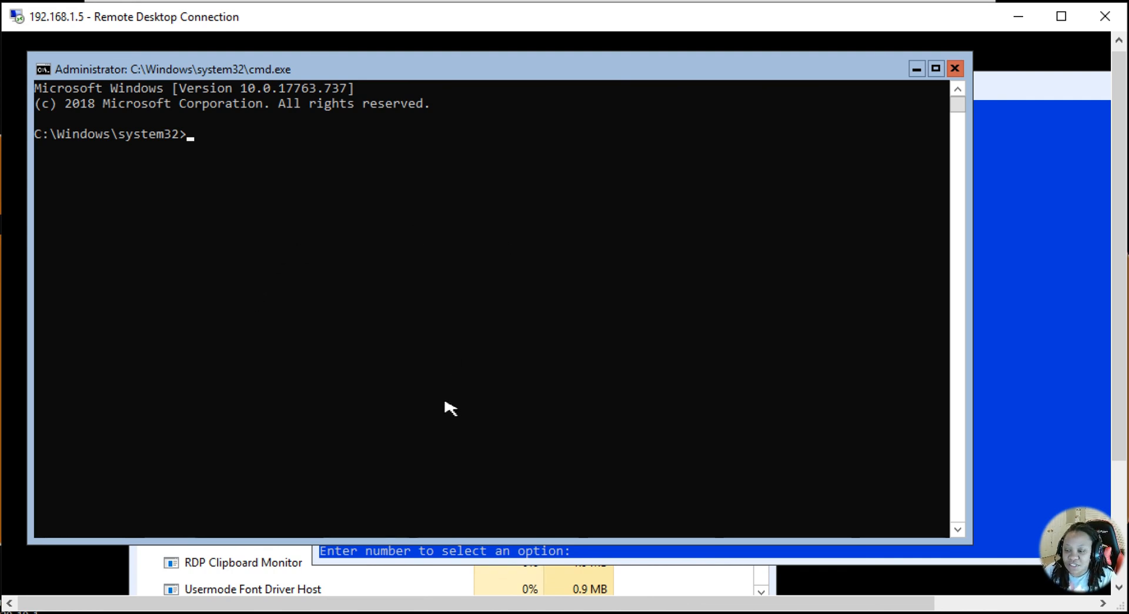
mouse_move(570, 541)
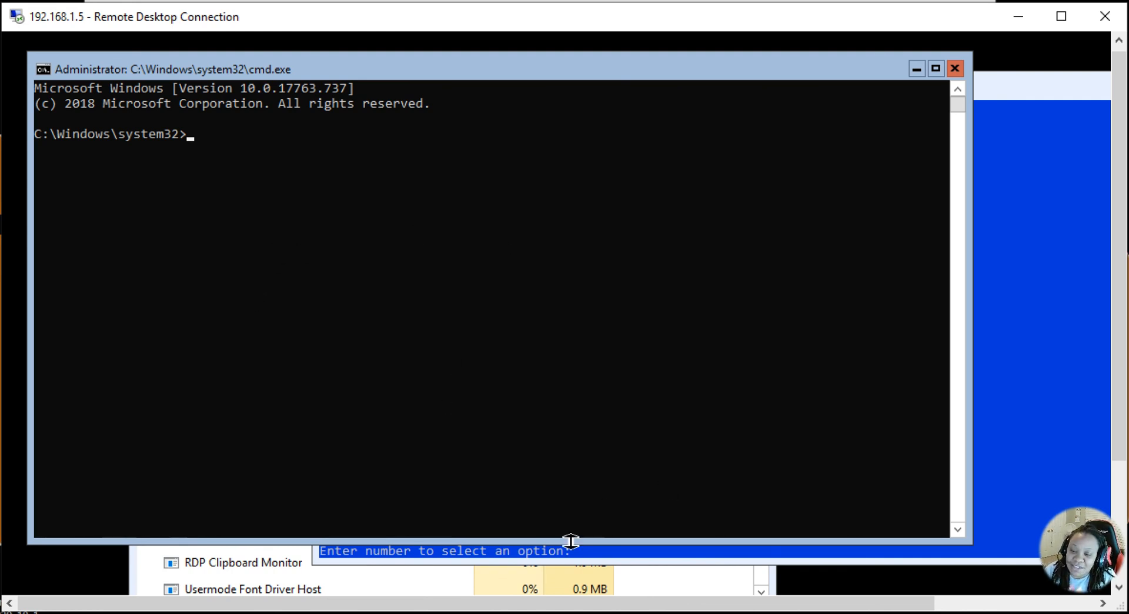